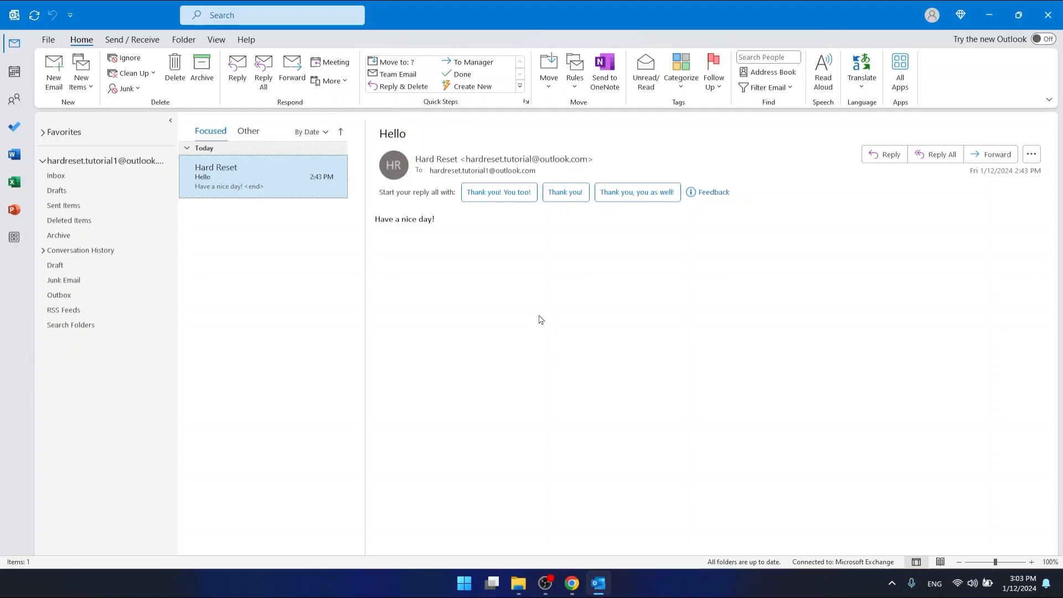
{"action": "mouse_move", "coordinate": [298, 246]}
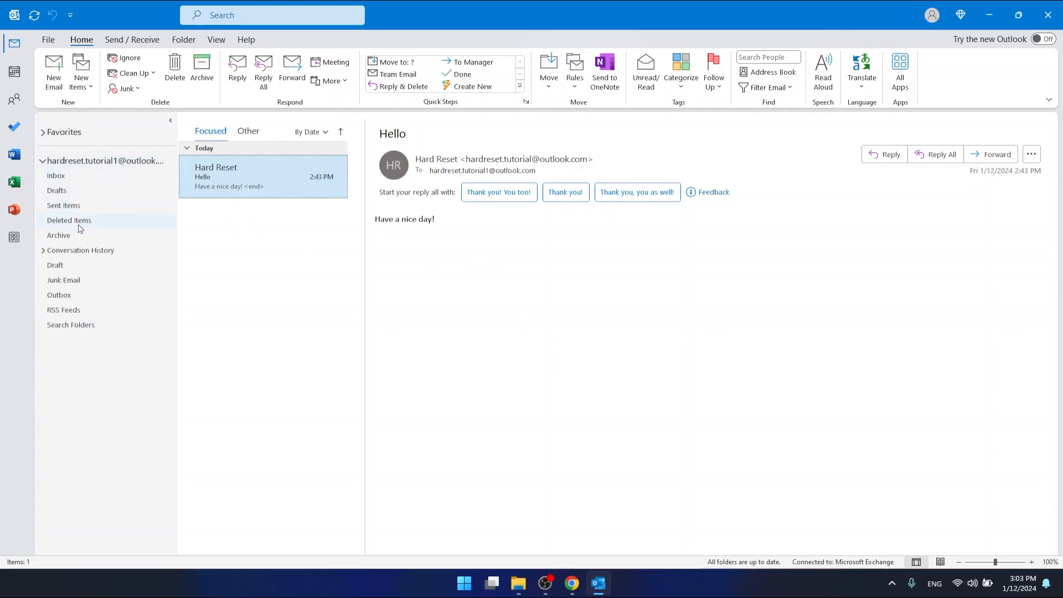
{"action": "mouse_move", "coordinate": [82, 211]}
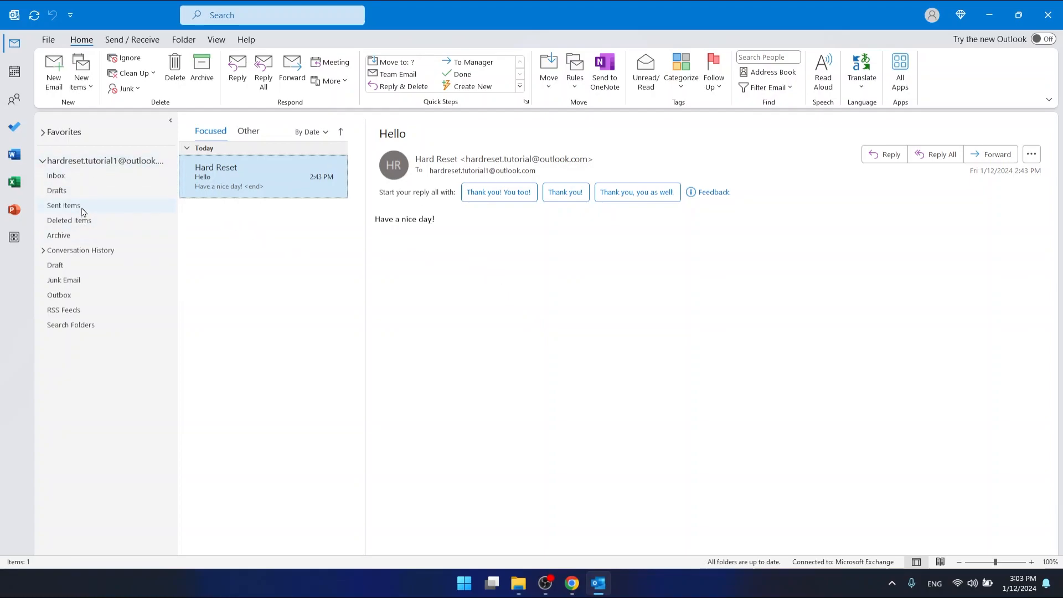
{"action": "mouse_move", "coordinate": [77, 206]}
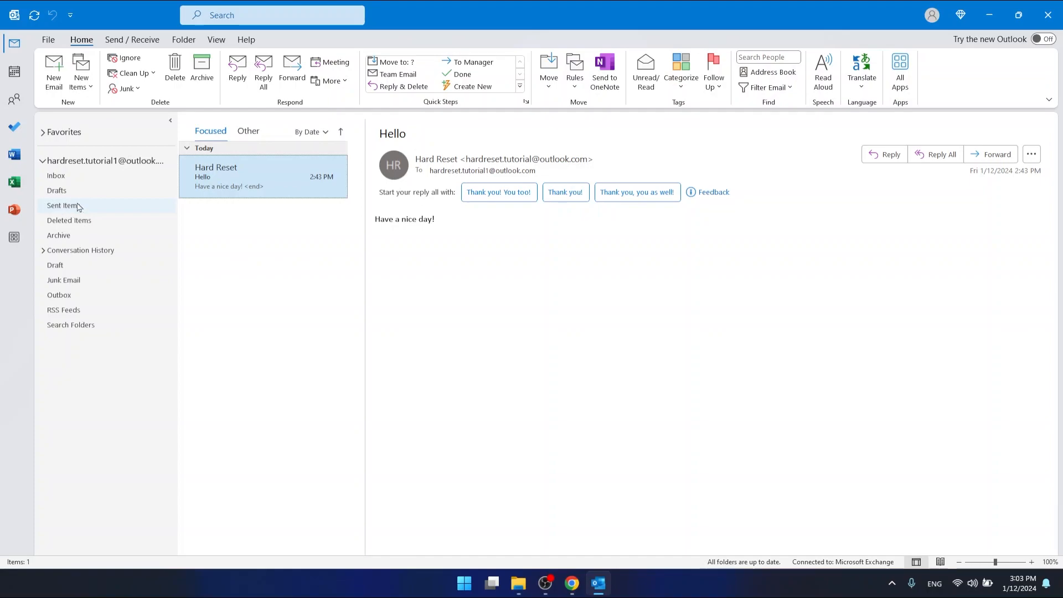
Switch from the Inbox to the Sent Items folder.
{"action": "left_click", "coordinate": [64, 206]}
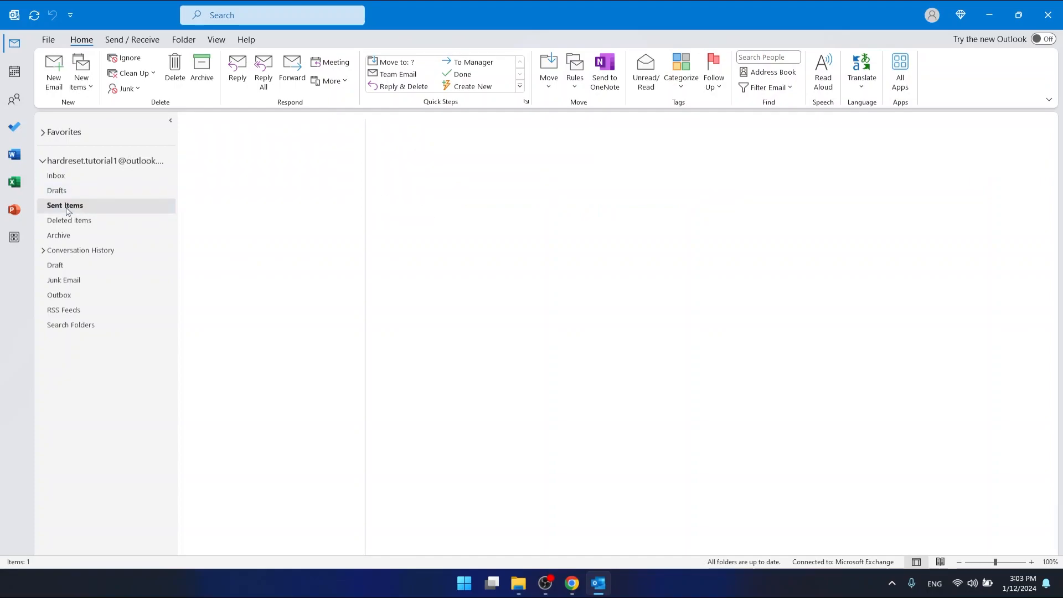
Show the sent 'Recalling an e-mail tutorial' message in the reading pane.
{"action": "left_click", "coordinate": [64, 206]}
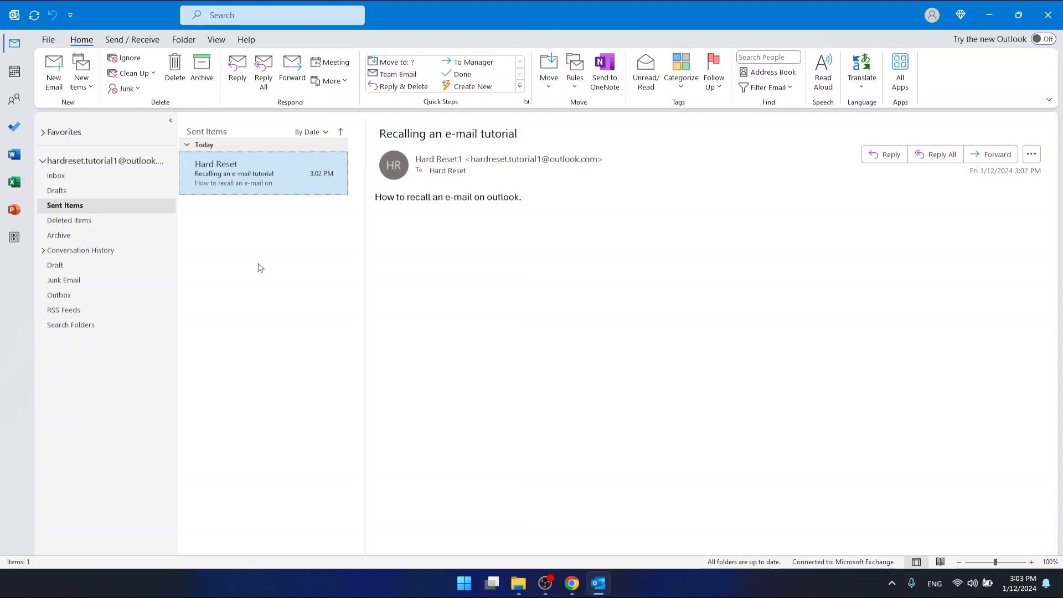
{"action": "mouse_move", "coordinate": [279, 197]}
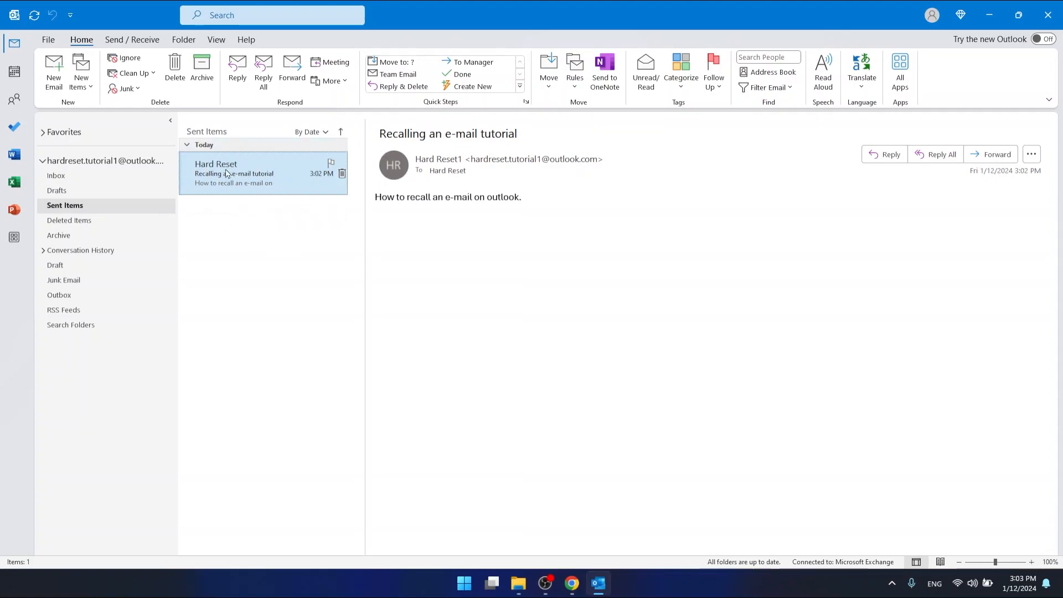
{"action": "mouse_move", "coordinate": [226, 173]}
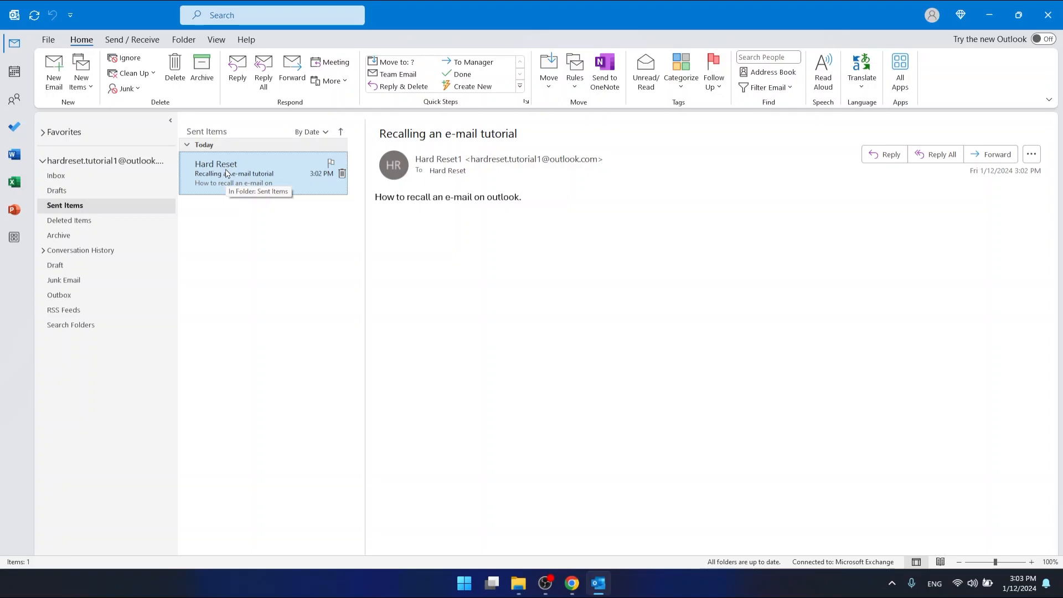
{"action": "mouse_move", "coordinate": [290, 150]}
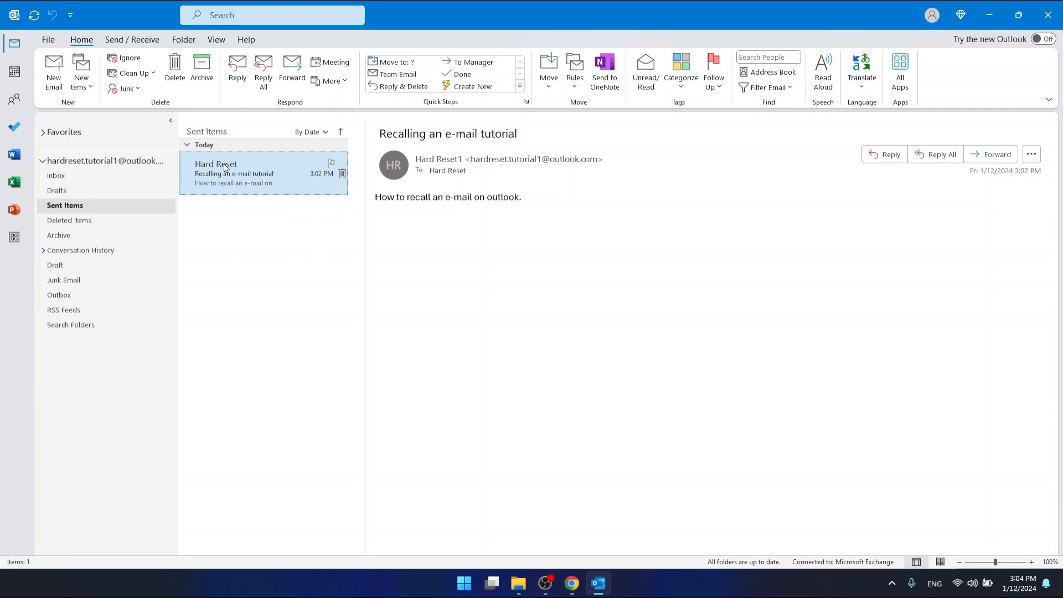
{"action": "mouse_move", "coordinate": [244, 178]}
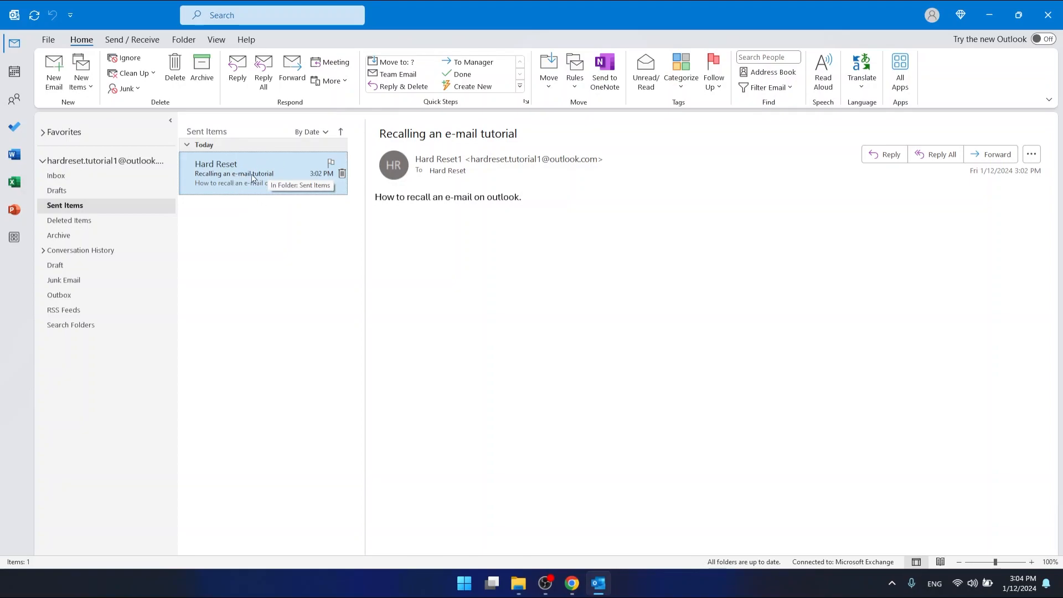
View the sent tutorial message in its own window with the More Move Actions list shown.
{"action": "double_click", "coordinate": [250, 173]}
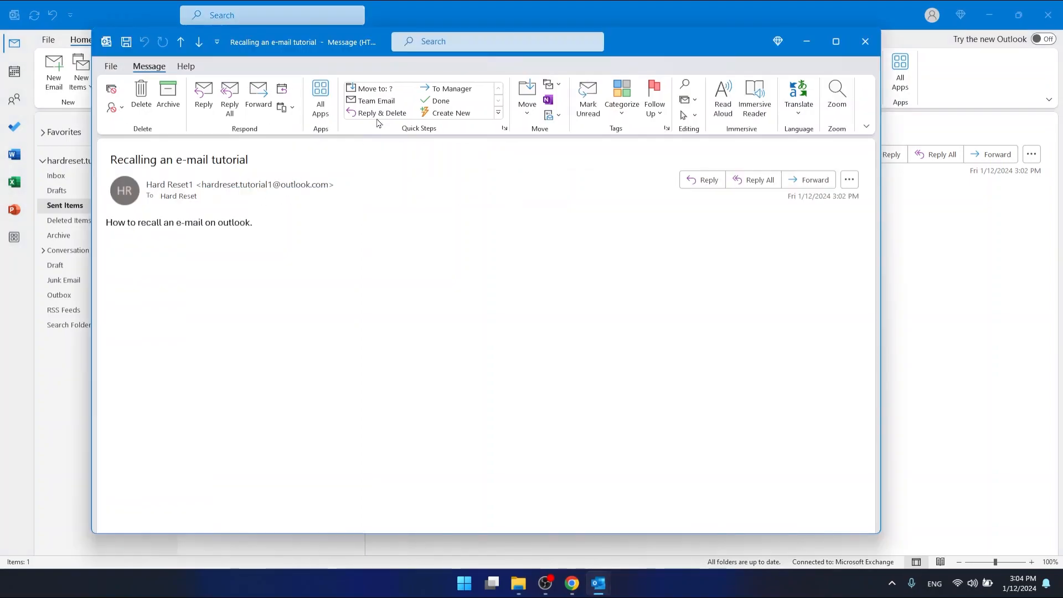
{"action": "mouse_move", "coordinate": [655, 54]}
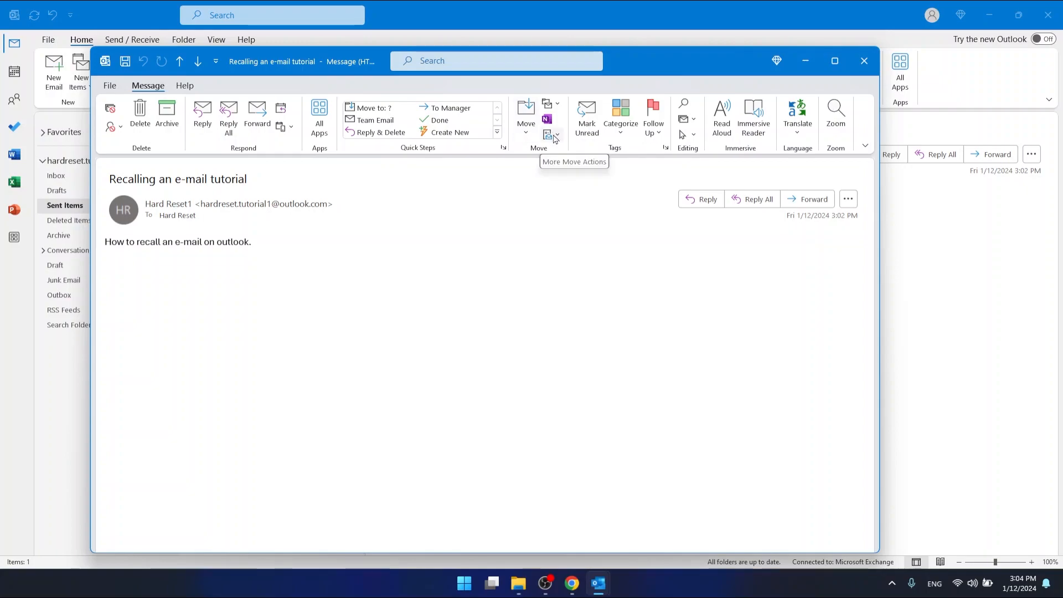
{"action": "left_click", "coordinate": [557, 134]}
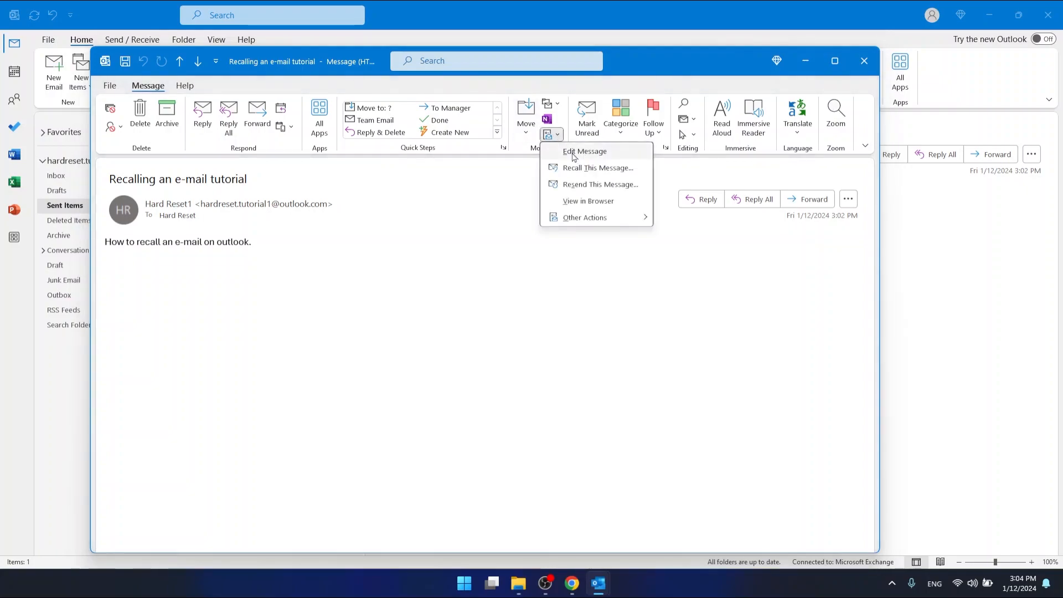
{"action": "mouse_move", "coordinate": [580, 171]}
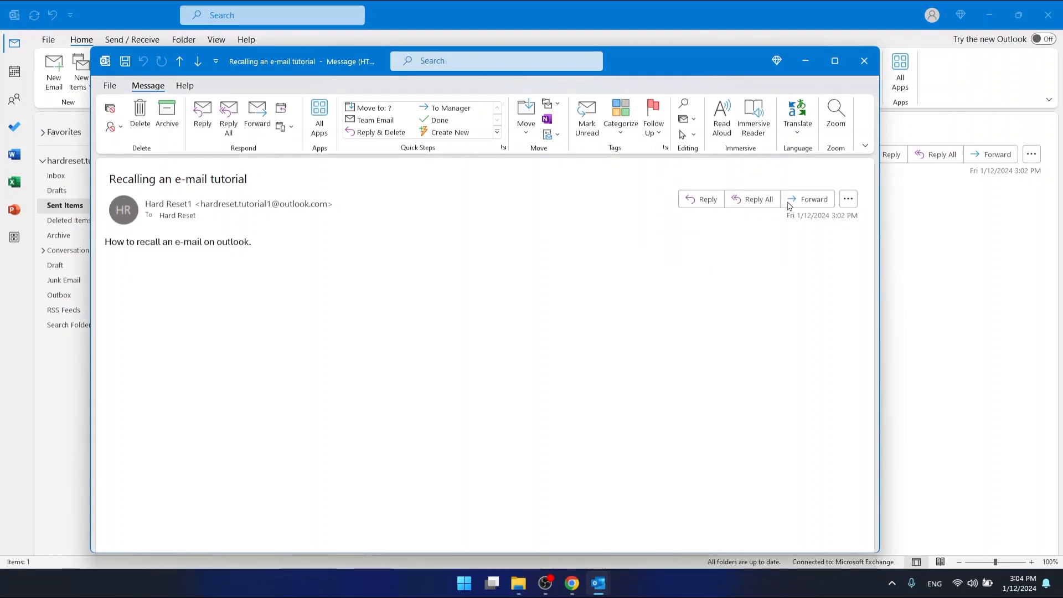
From the simplified ribbon's Actions menu, start Recall This Message for the tutorial email.
{"action": "left_click", "coordinate": [864, 144]}
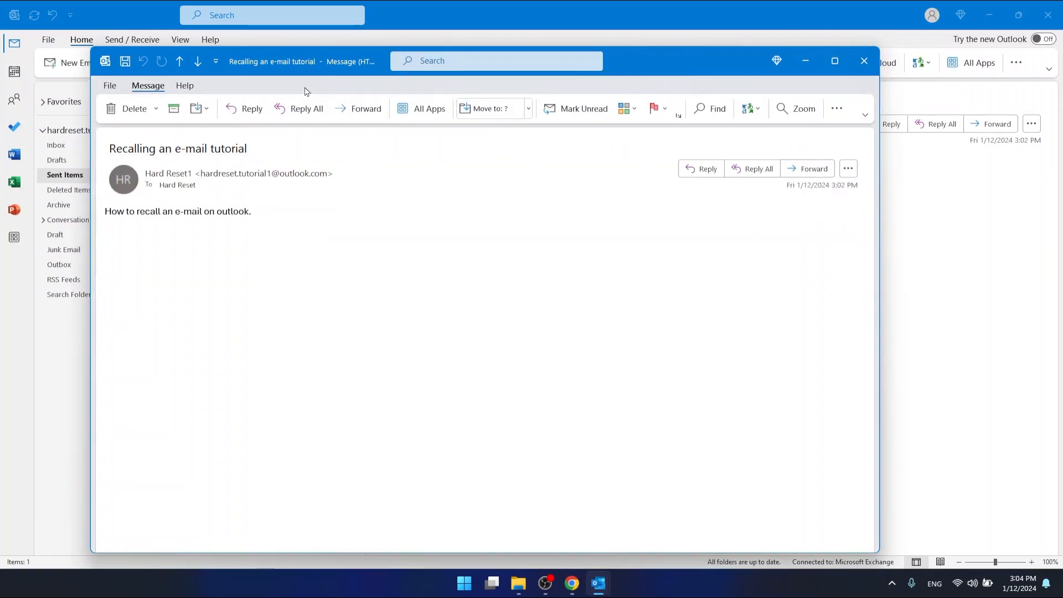
{"action": "mouse_move", "coordinate": [837, 108]}
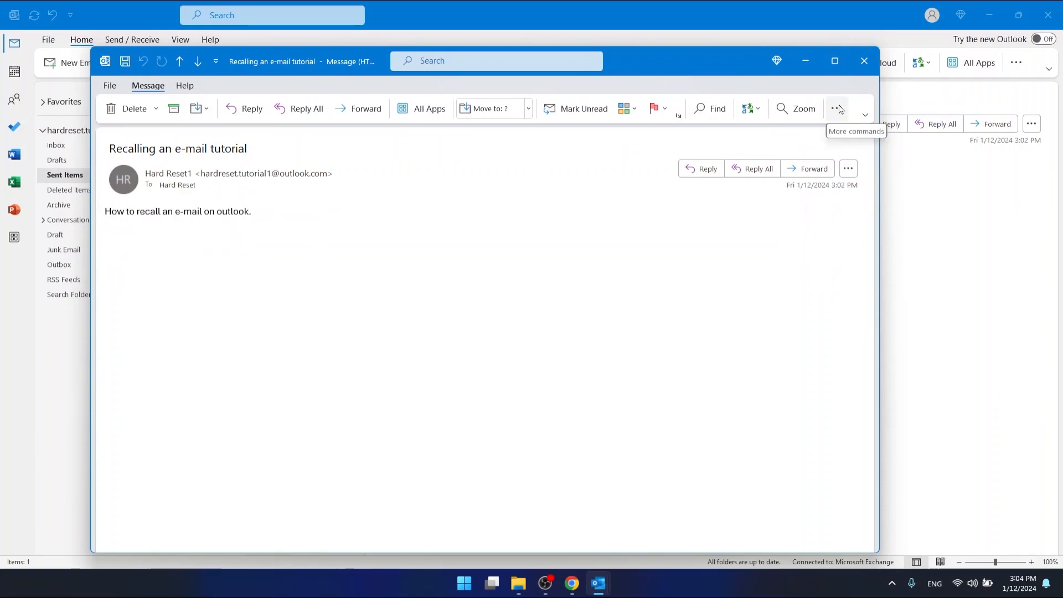
{"action": "left_click", "coordinate": [837, 108]}
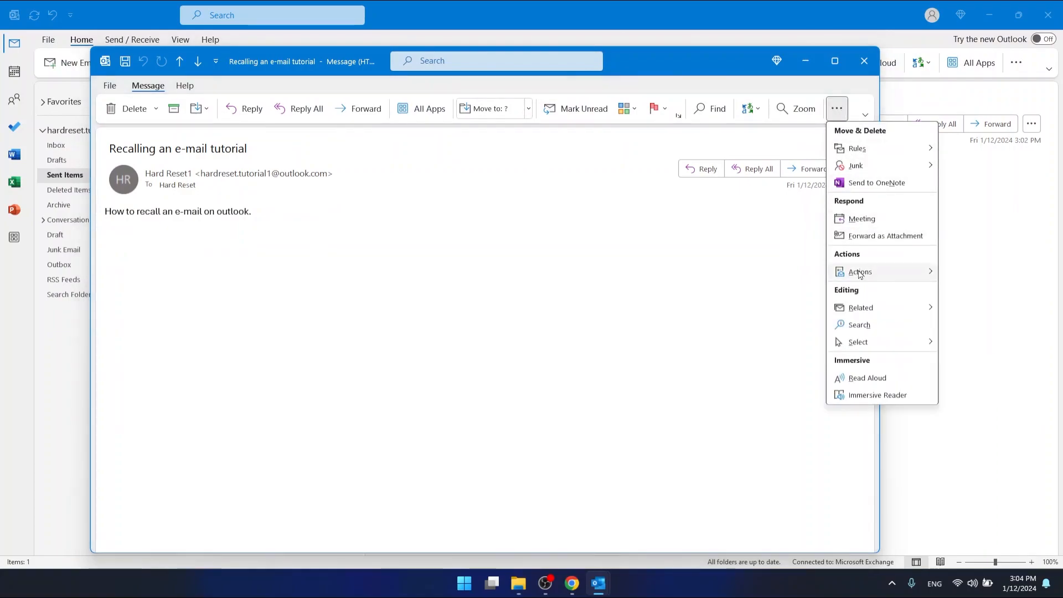
{"action": "left_click", "coordinate": [859, 272]}
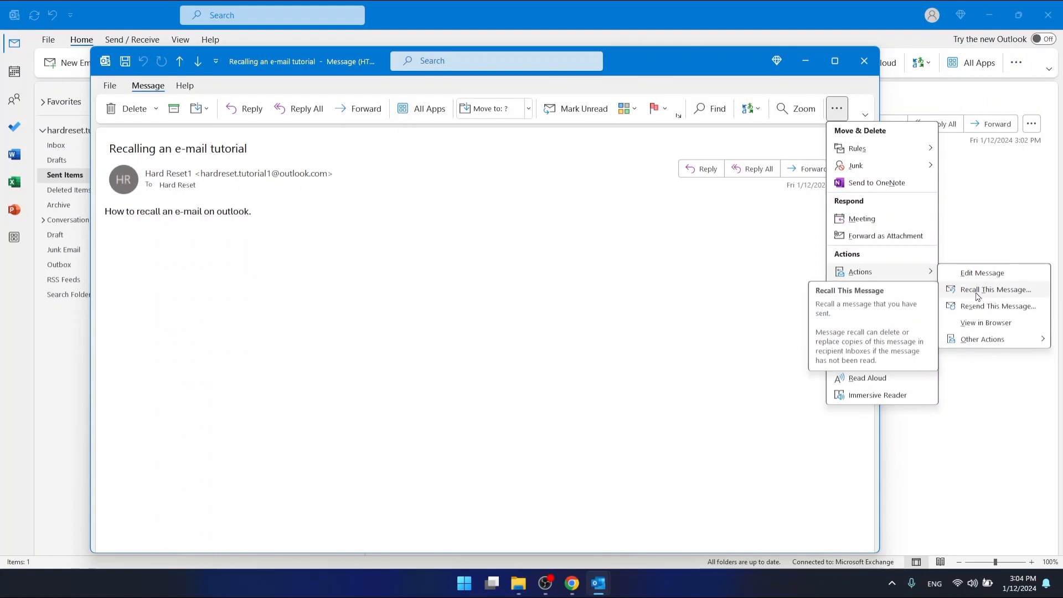
{"action": "left_click", "coordinate": [995, 290]}
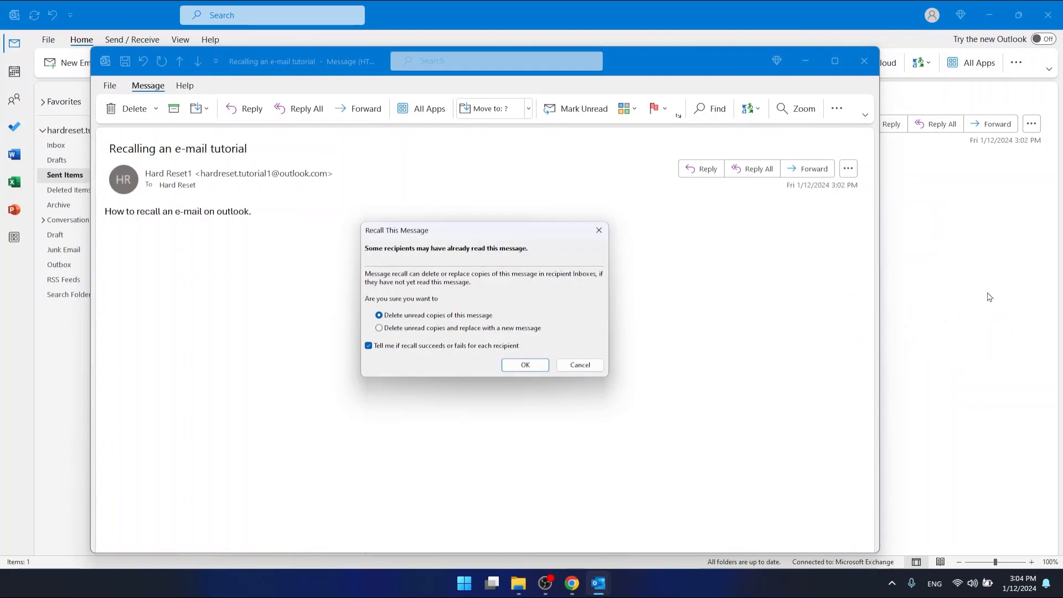
{"action": "mouse_move", "coordinate": [388, 251]}
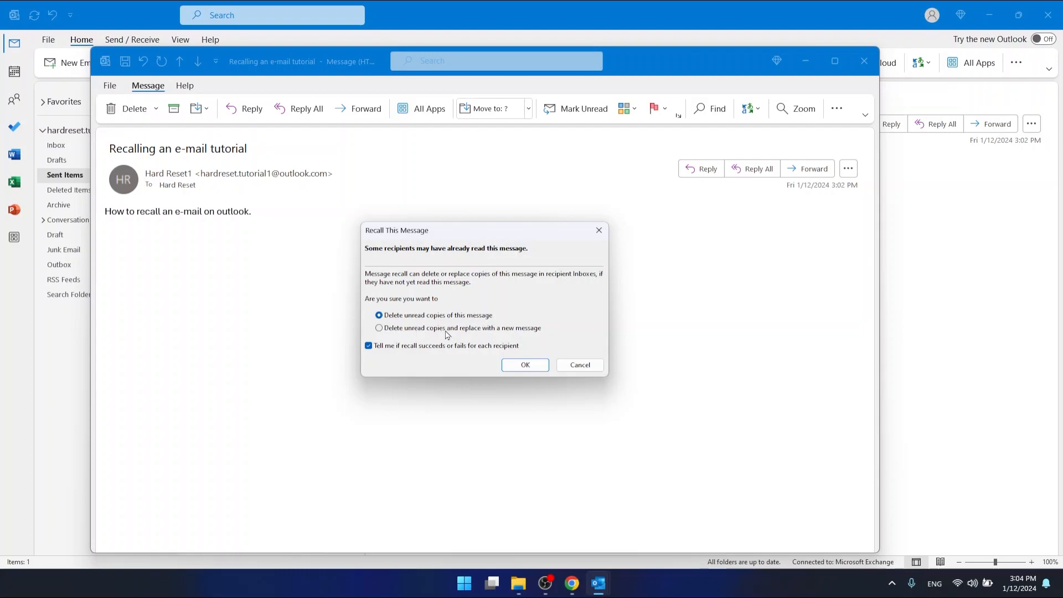
{"action": "mouse_move", "coordinate": [535, 337]}
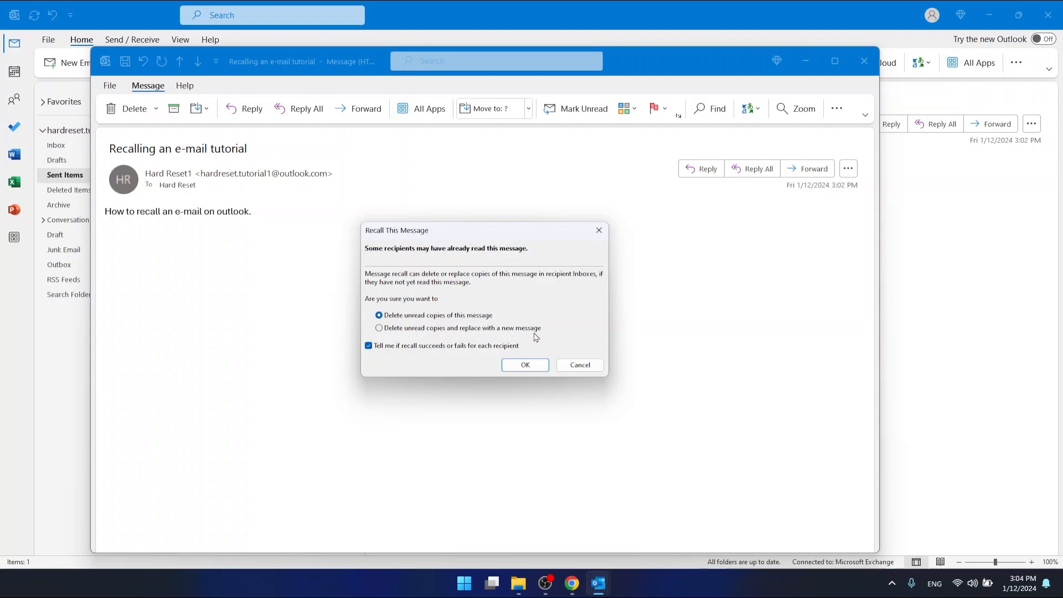
{"action": "mouse_move", "coordinate": [405, 301]}
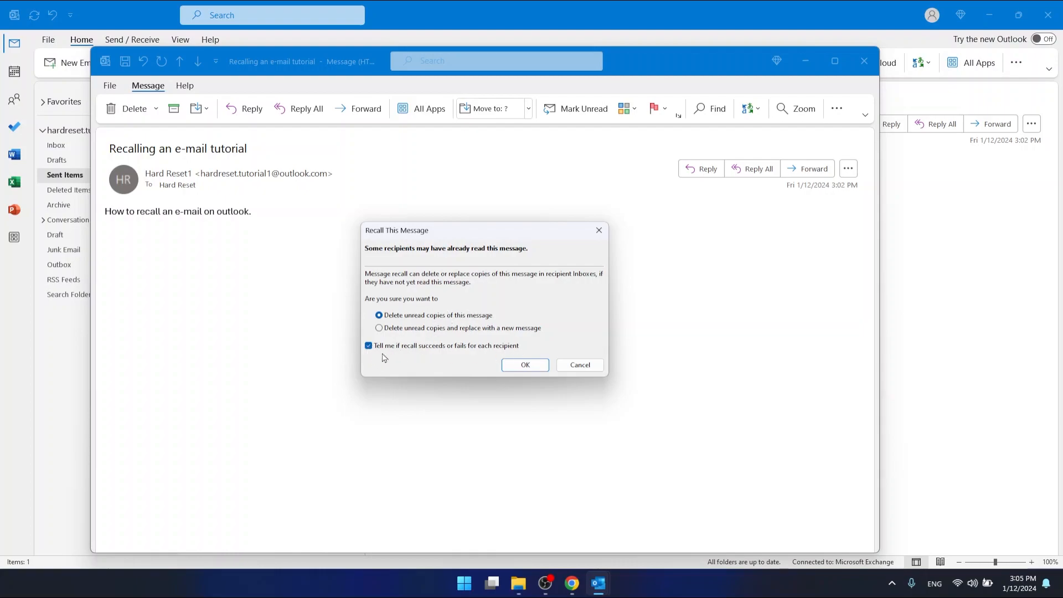
{"action": "mouse_move", "coordinate": [441, 354]}
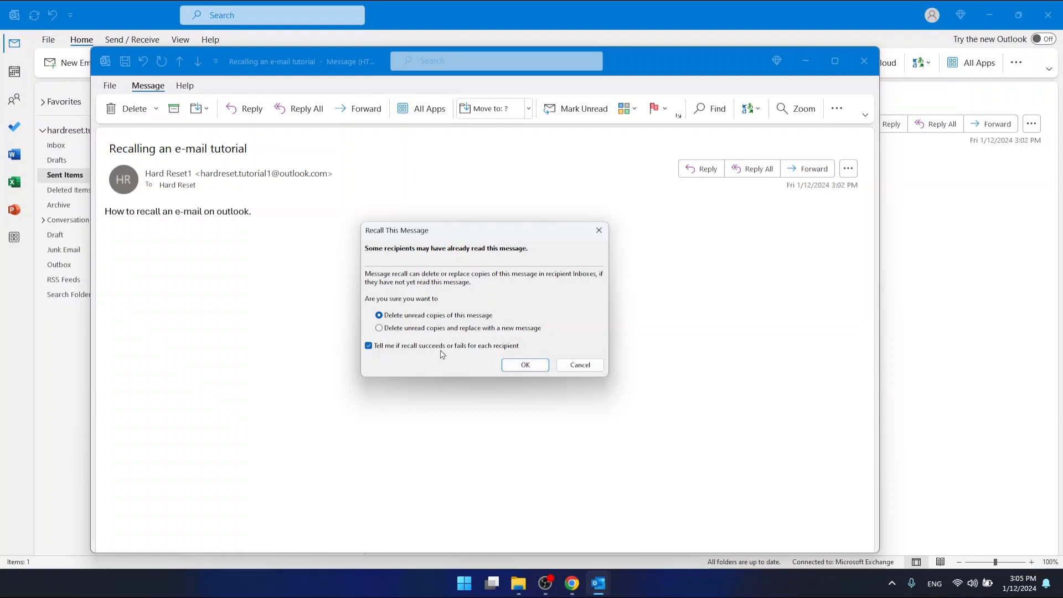
{"action": "mouse_move", "coordinate": [516, 354]}
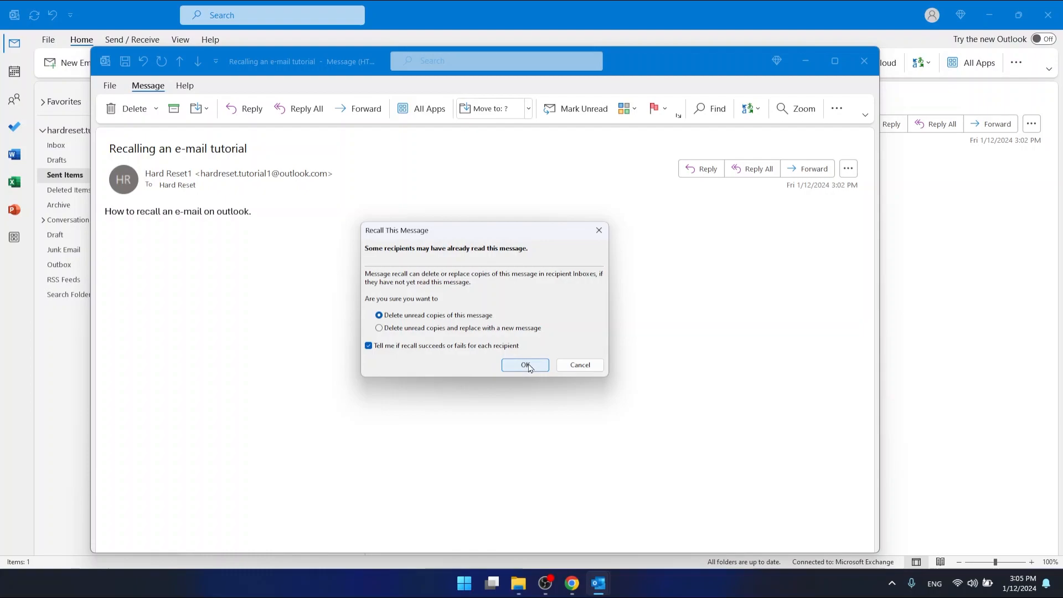
{"action": "left_click", "coordinate": [525, 366]}
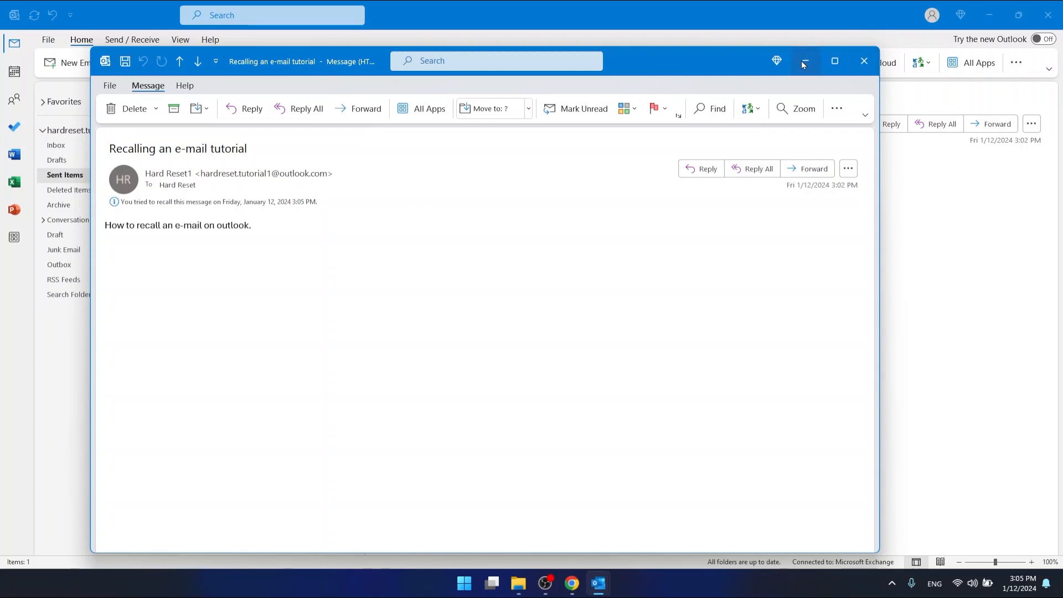
Minimize the message window so the main view shows the recall-attempt note.
{"action": "left_click", "coordinate": [806, 61]}
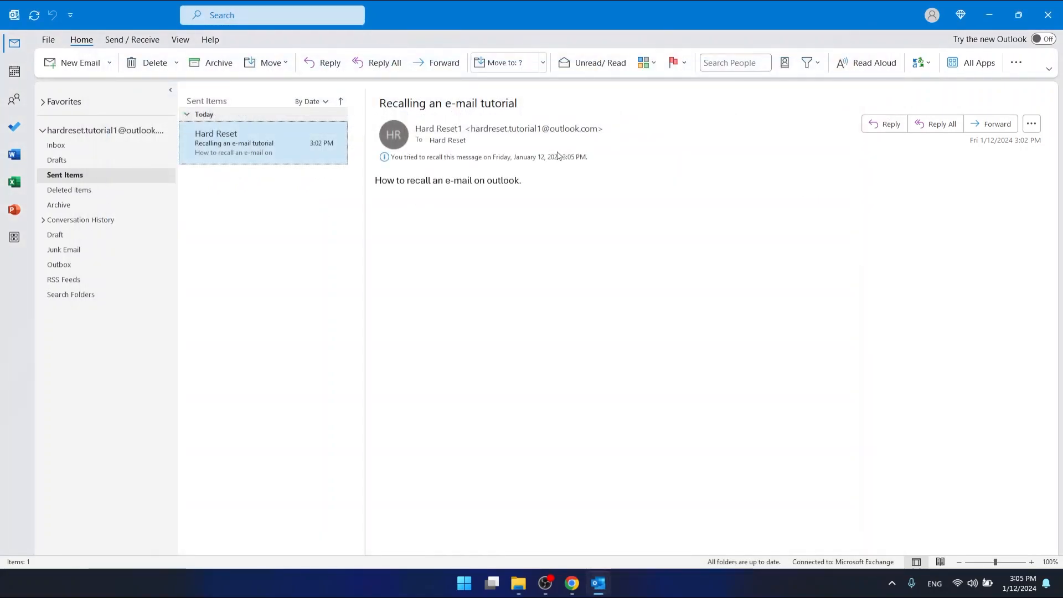